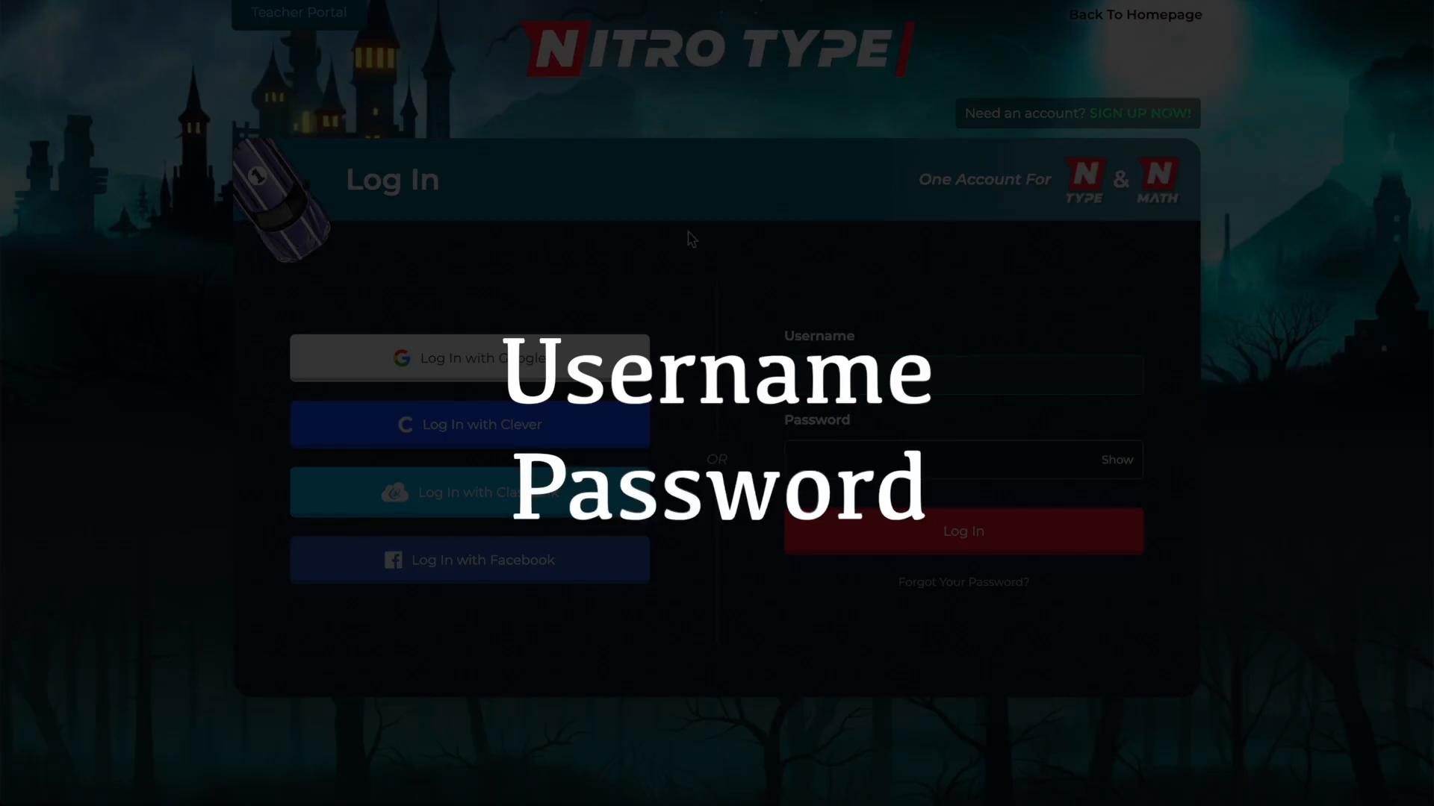
Step: Sign in to Nitro Type with the Google account and reach the home page
left_click(1022, 372)
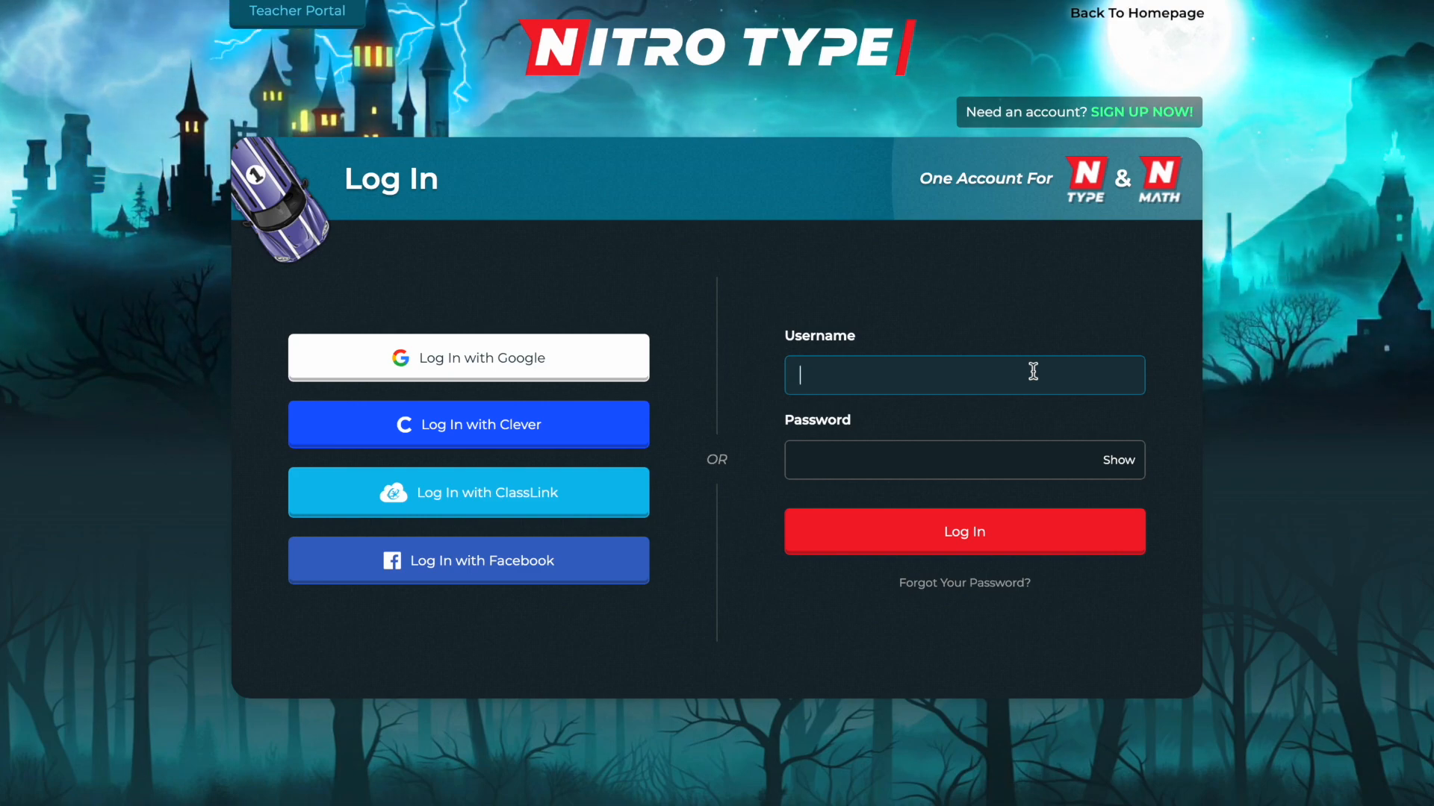
scroll("down", 3)
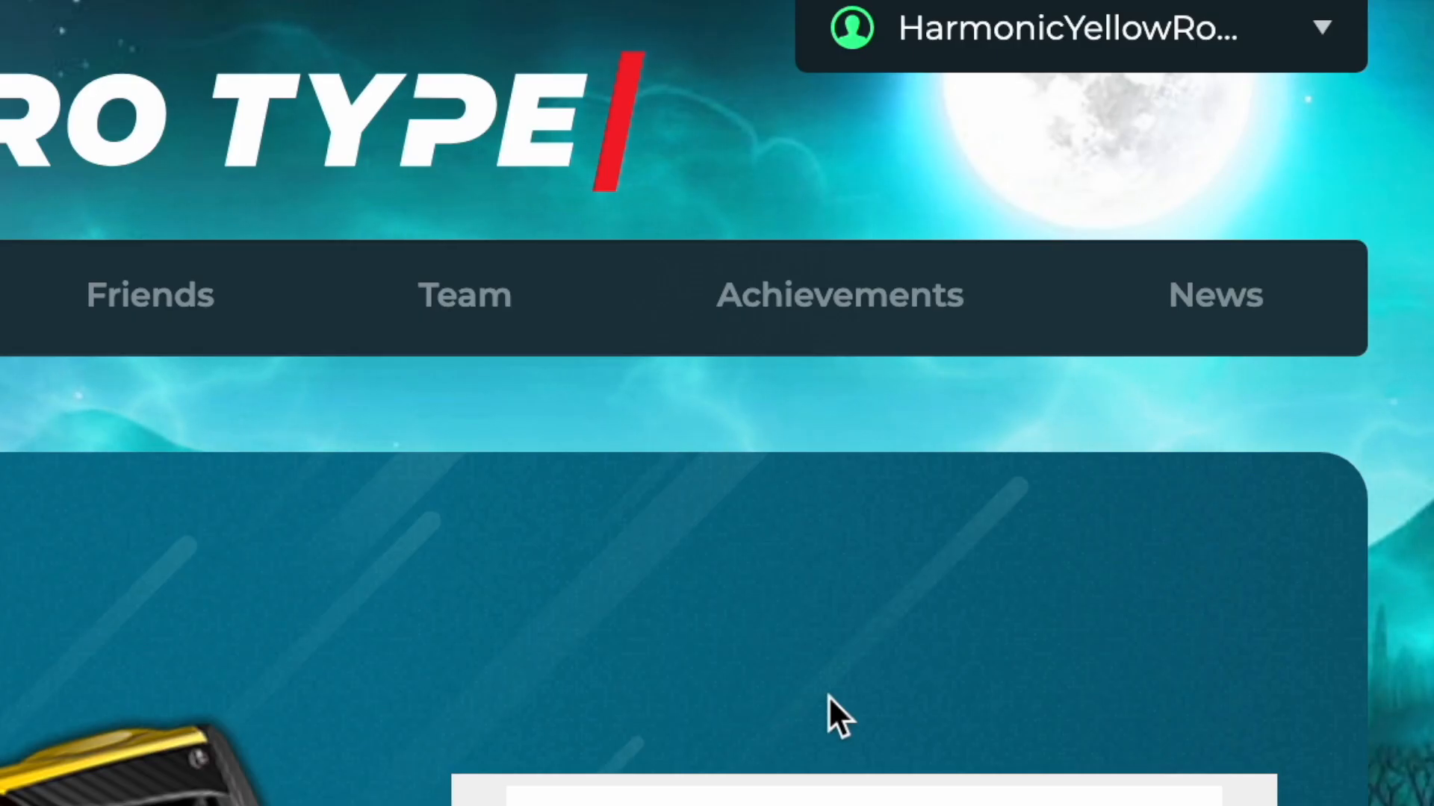
Step: Open My Settings and start the Set Username and Password form under Account Details
left_click(1079, 32)
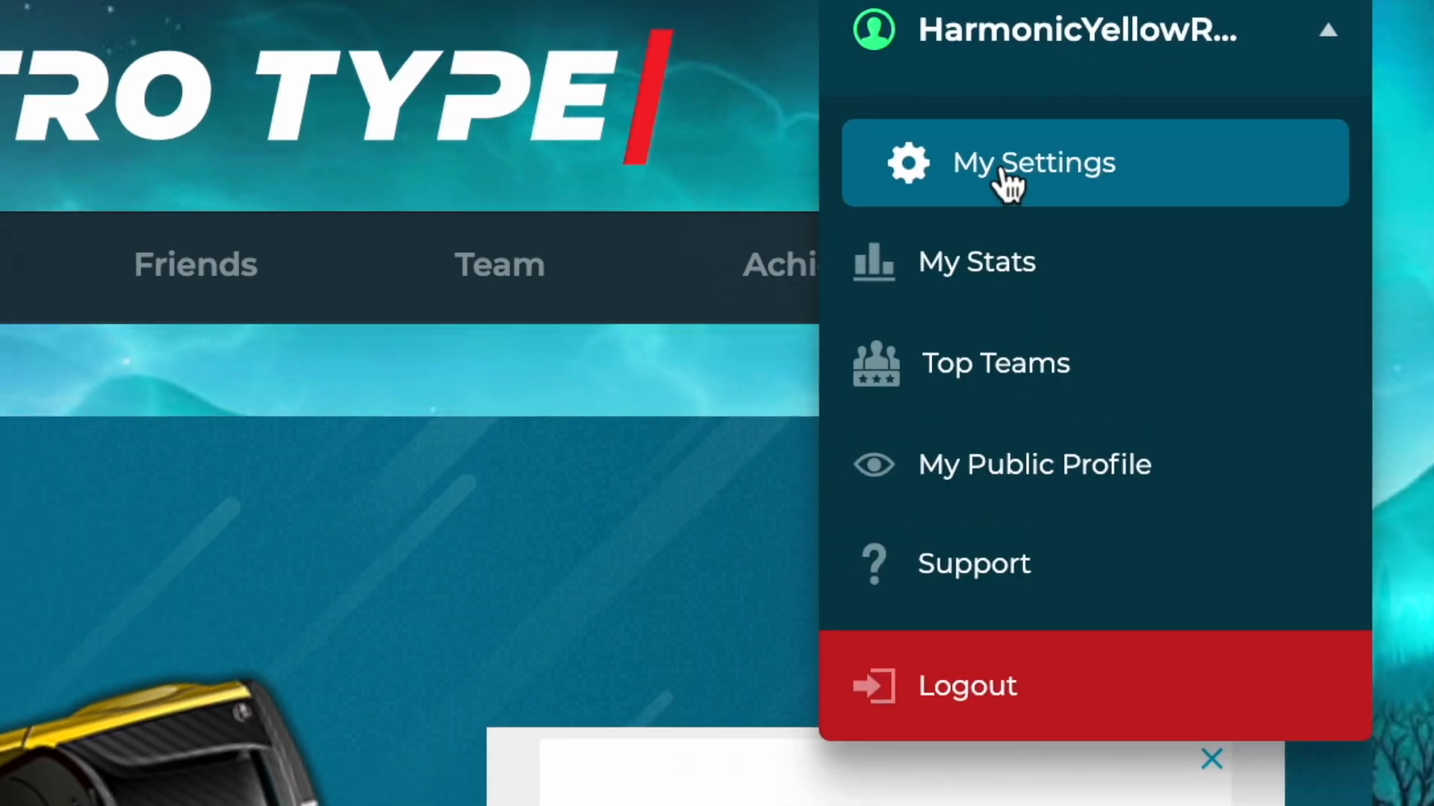
left_click(1032, 163)
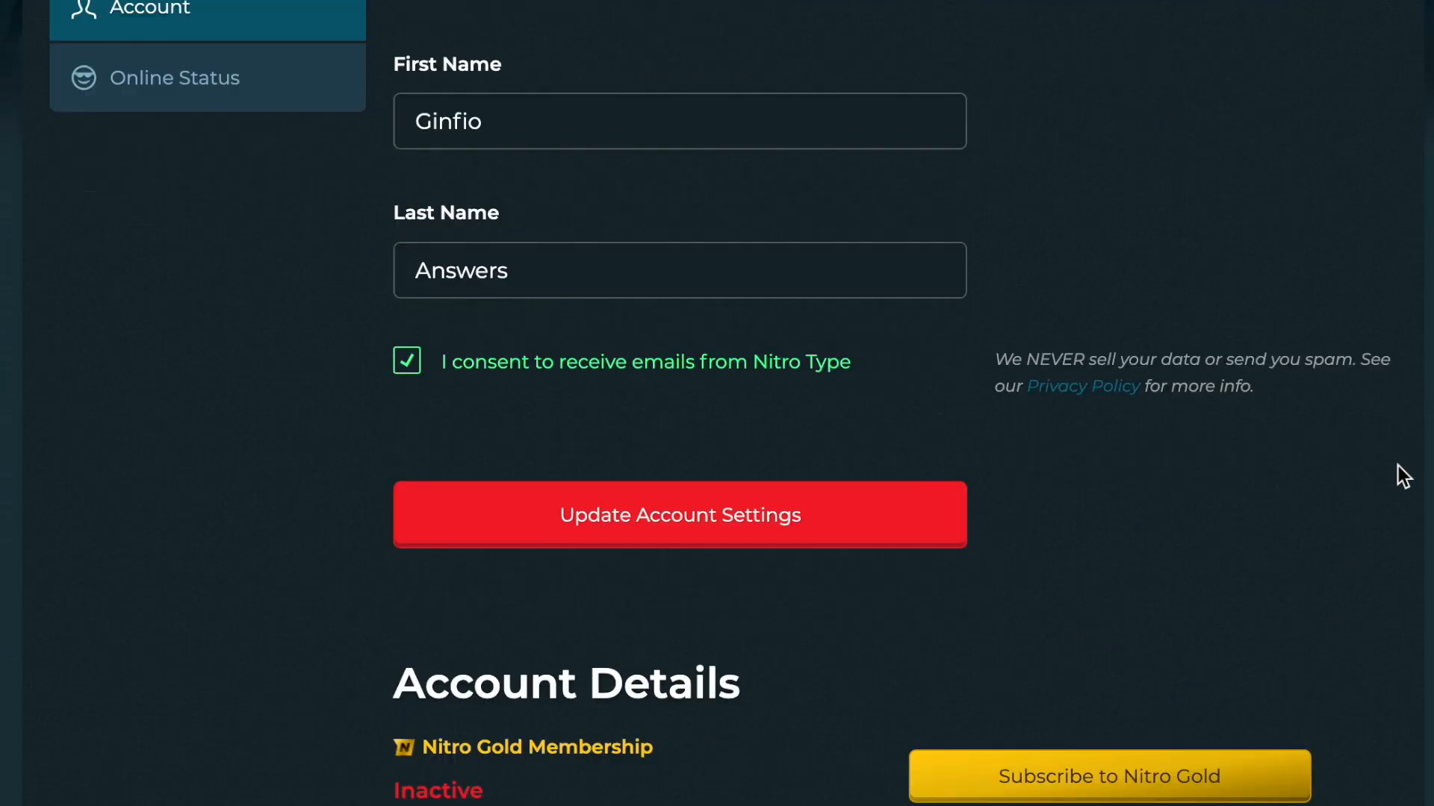
scroll("down", 3)
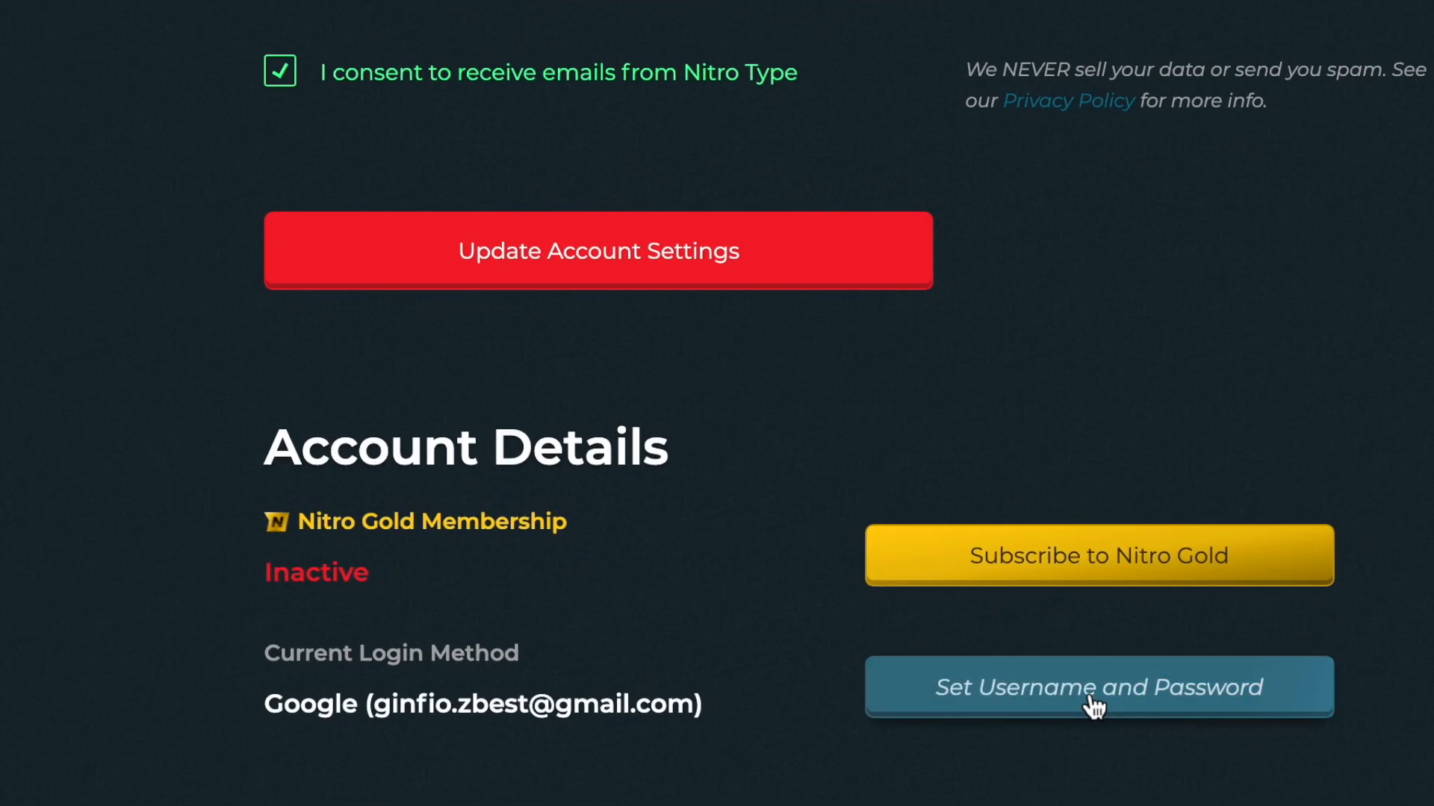
left_click(1099, 687)
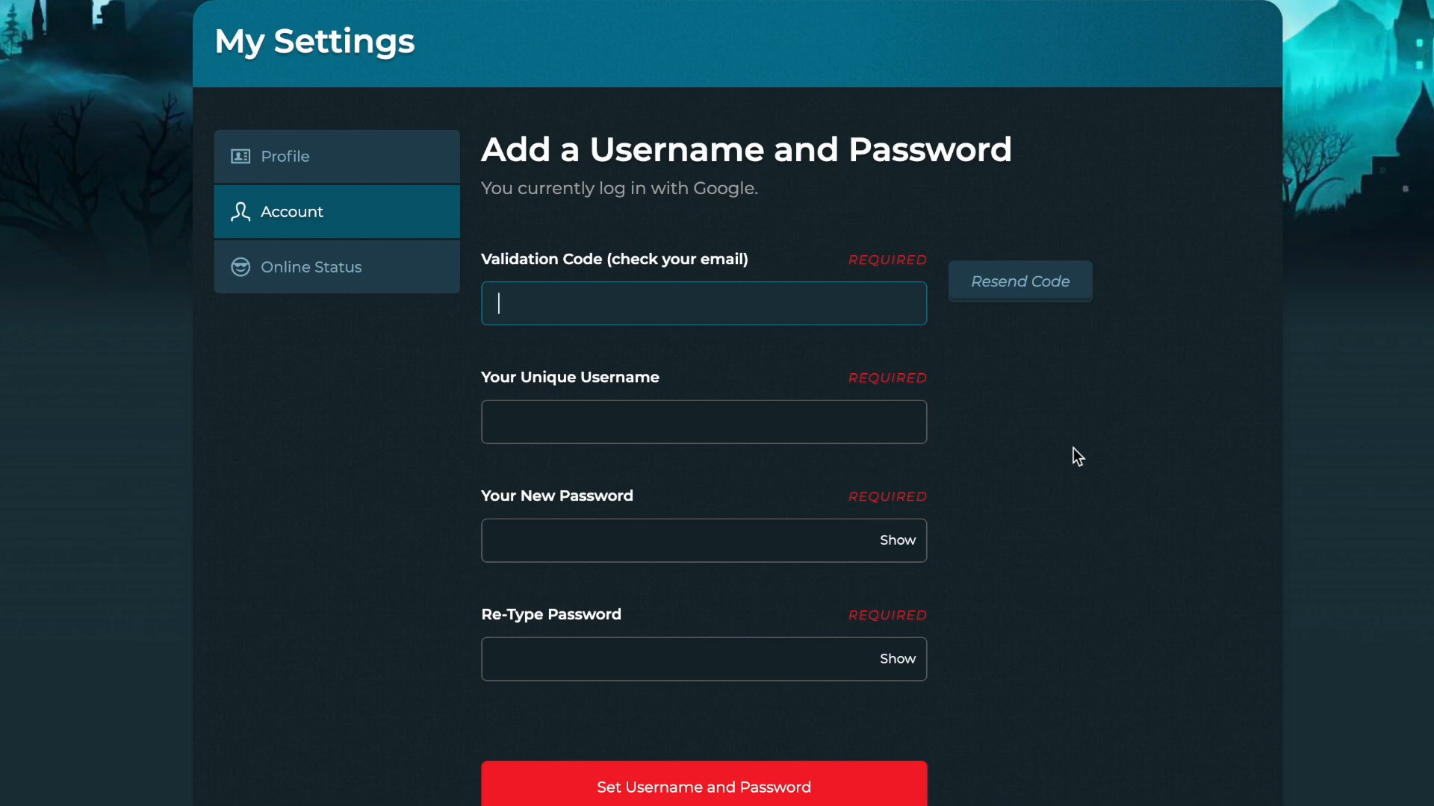
mouse_move(704, 302)
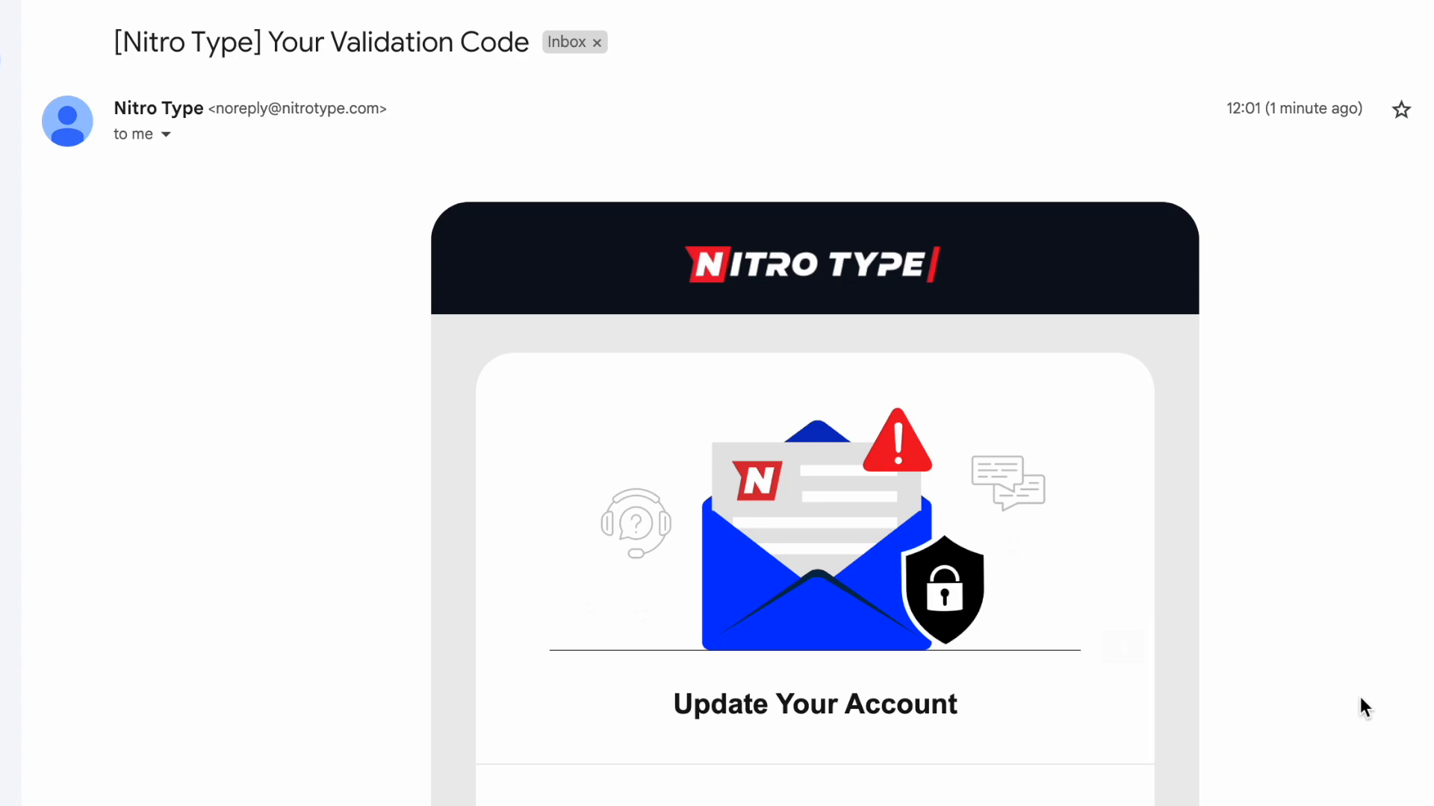
scroll("down", 3)
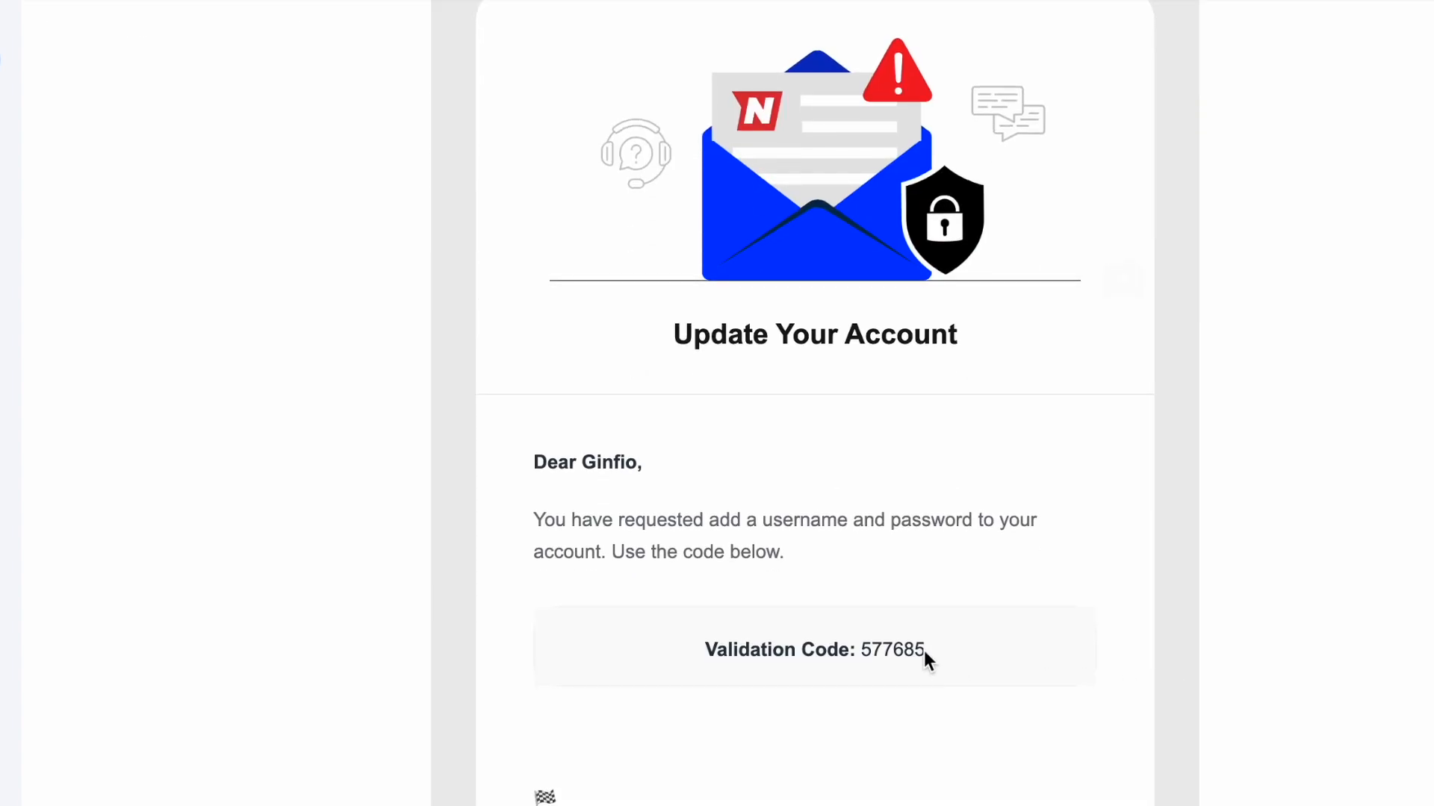
right_click(892, 649)
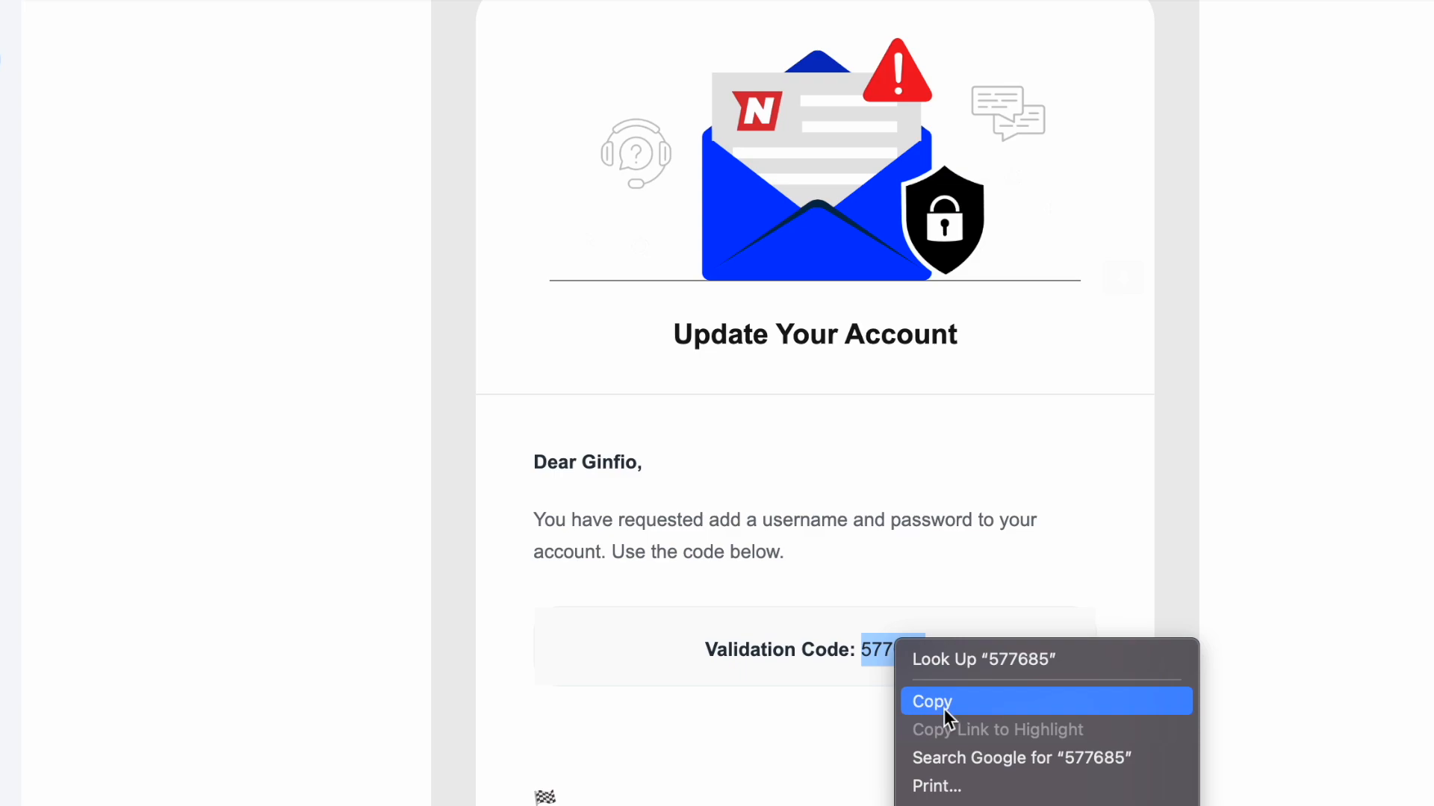
left_click(931, 702)
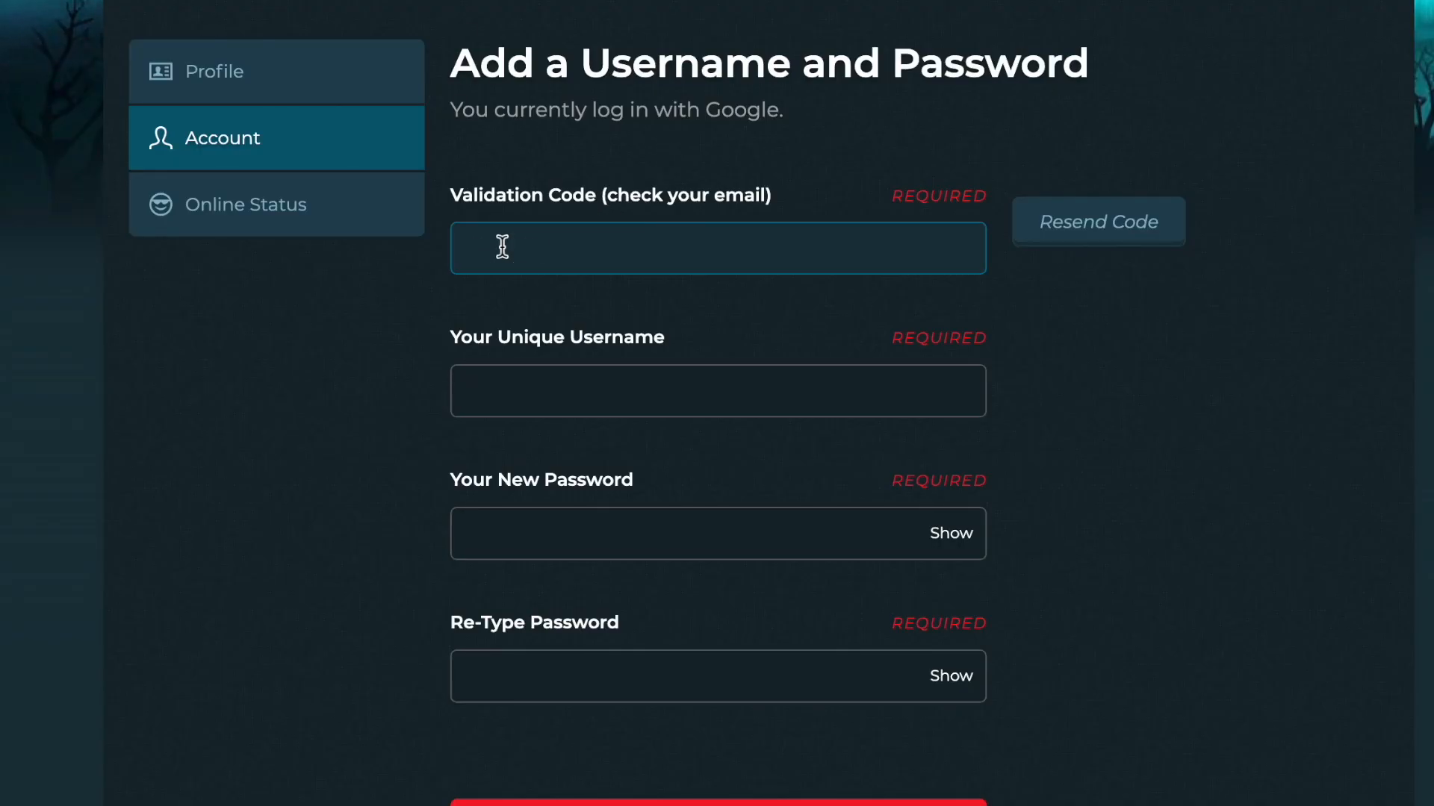
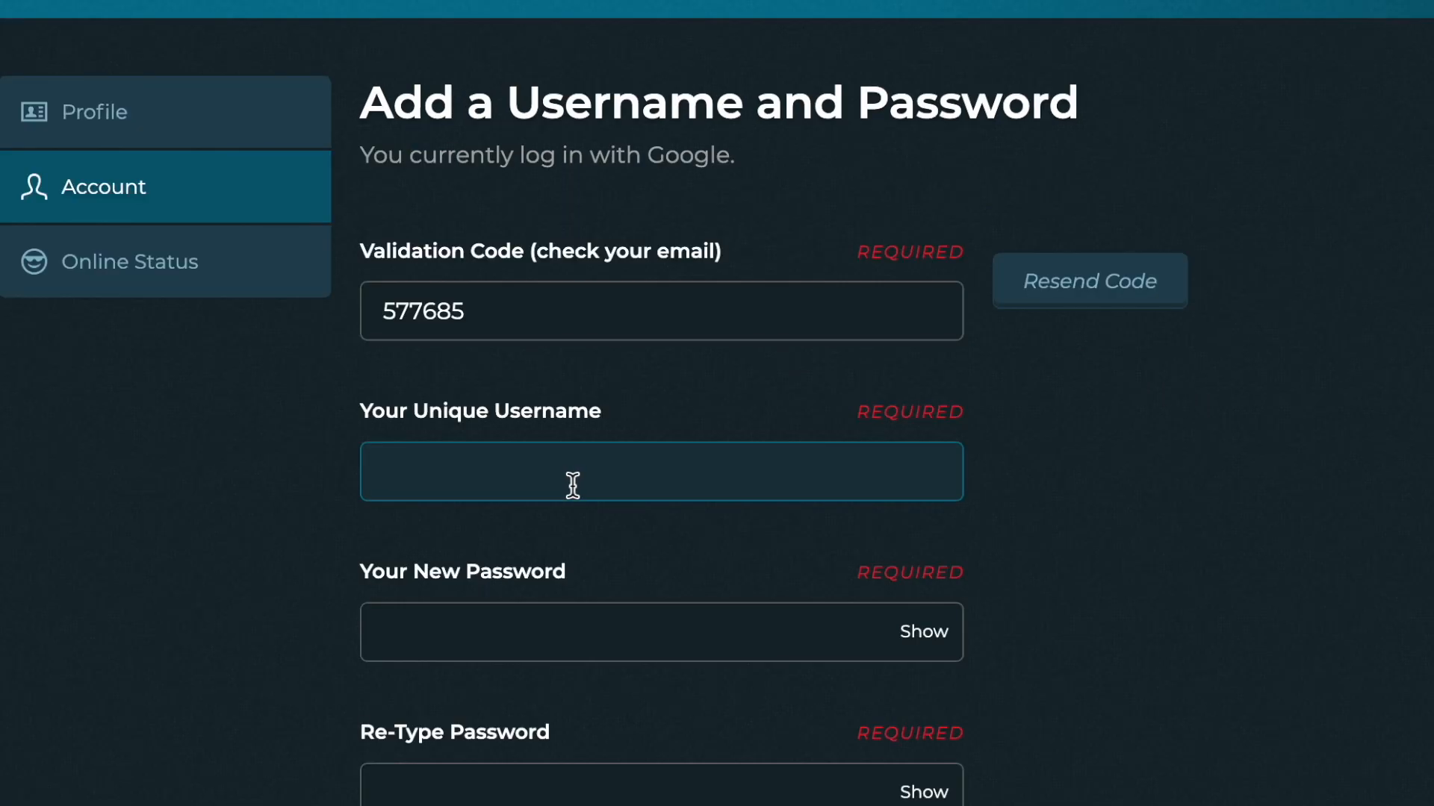
left_click(660, 582)
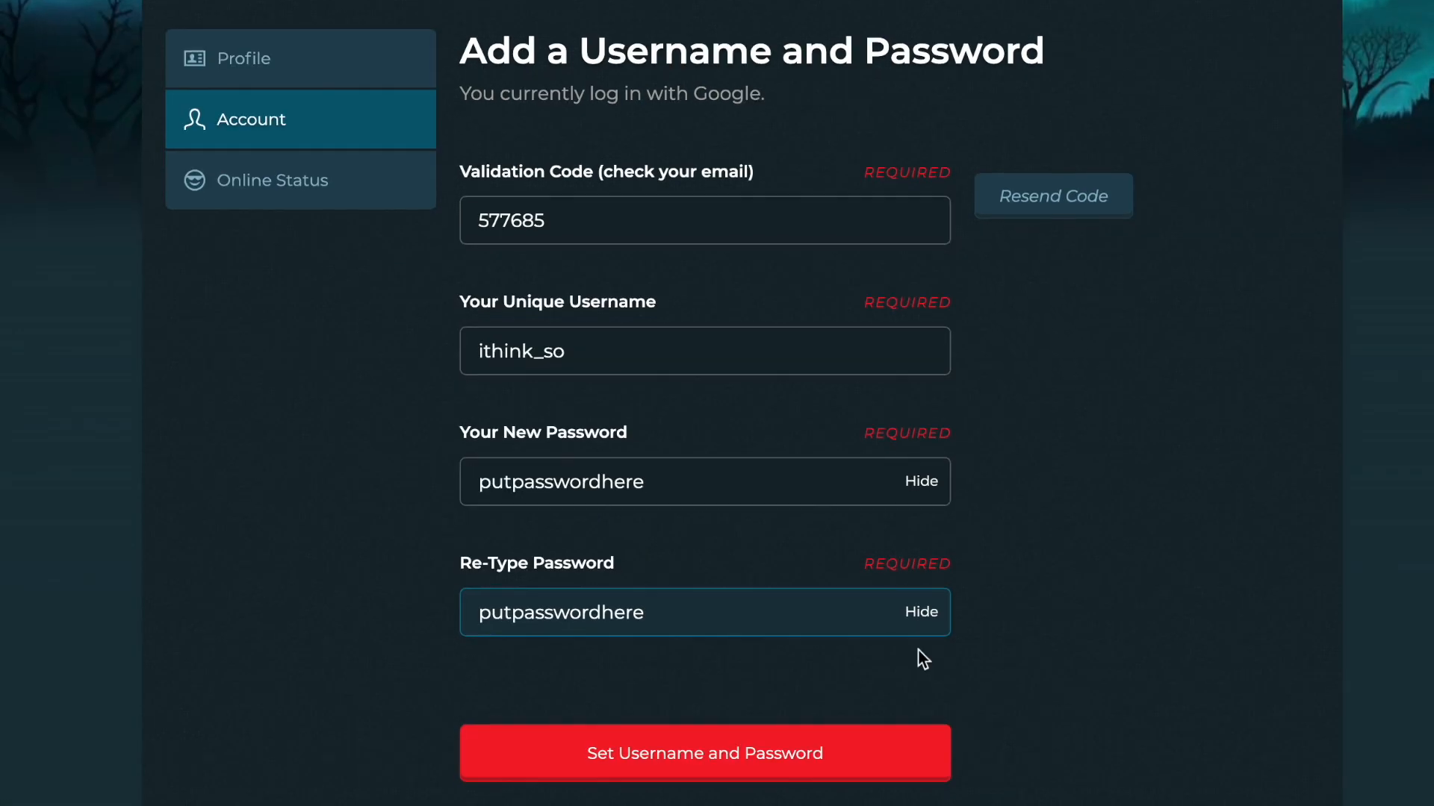
scroll("down", 3)
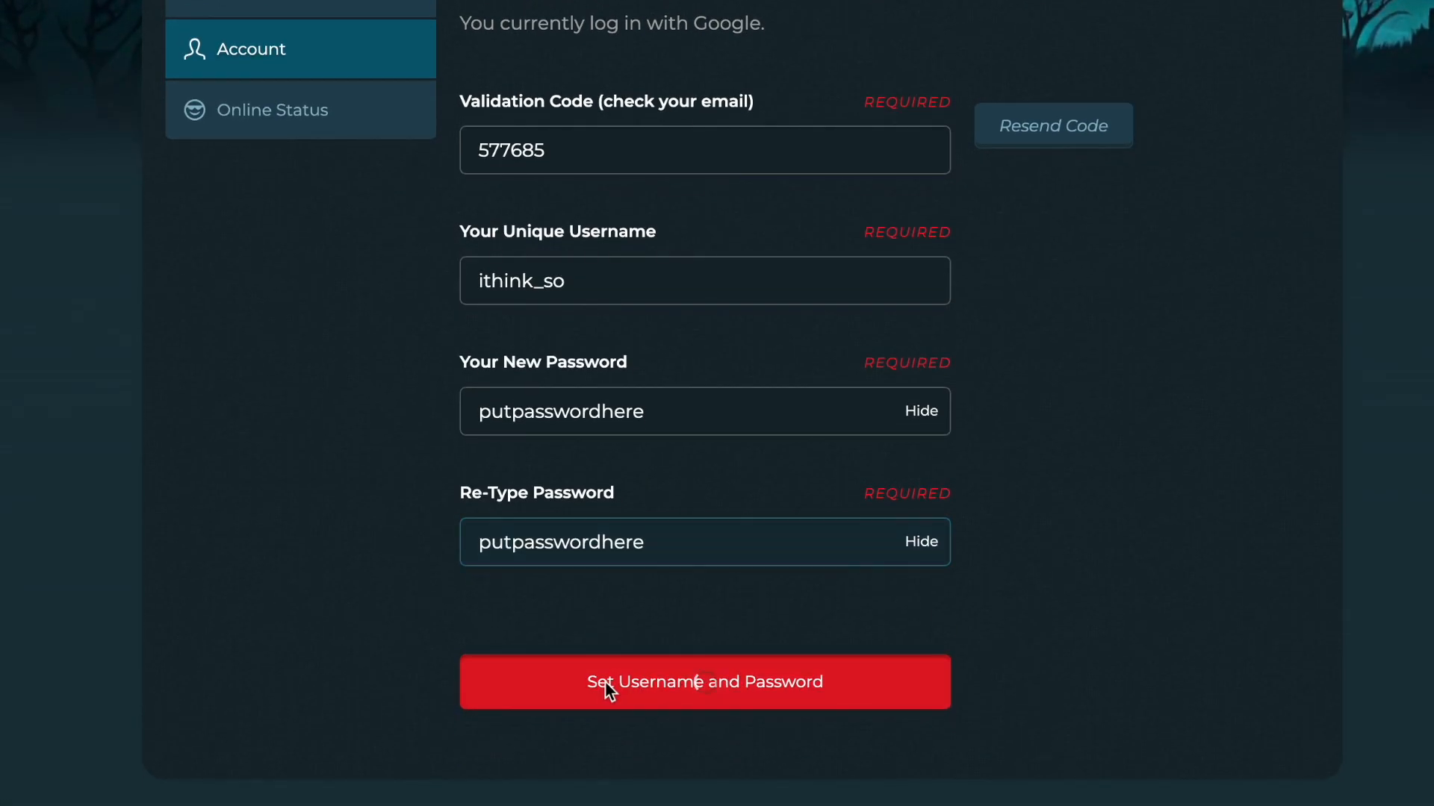
left_click(704, 681)
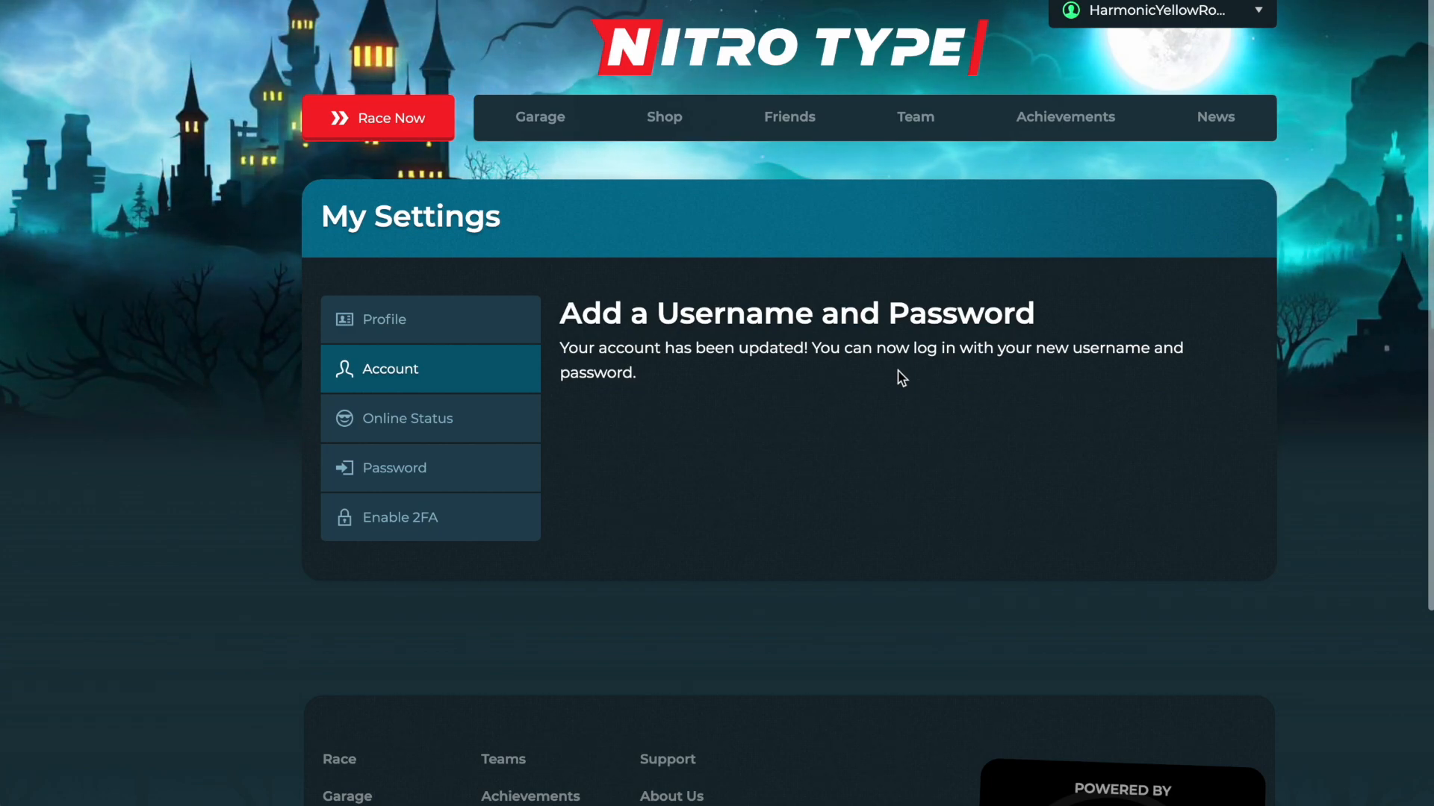
left_click(1162, 12)
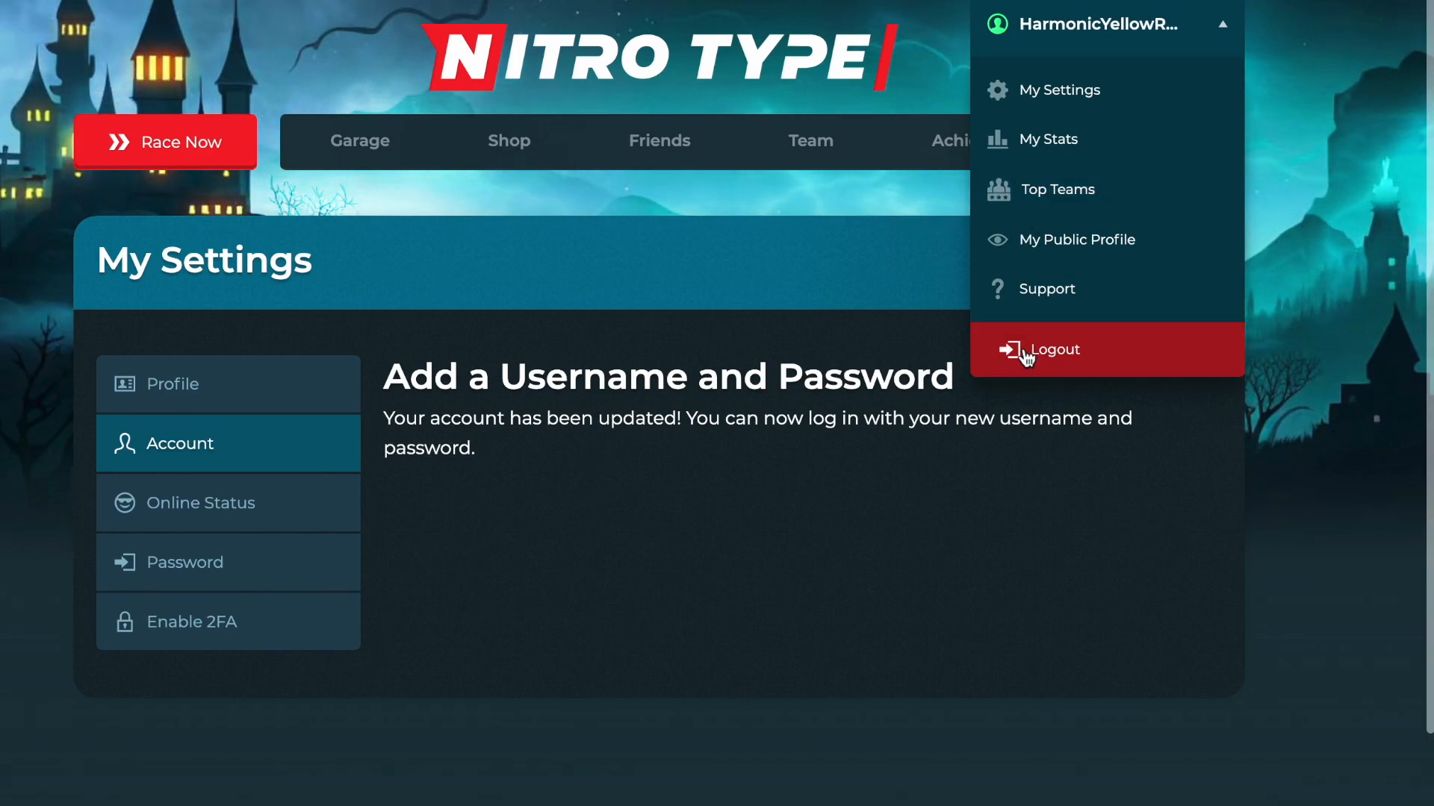
left_click(1055, 349)
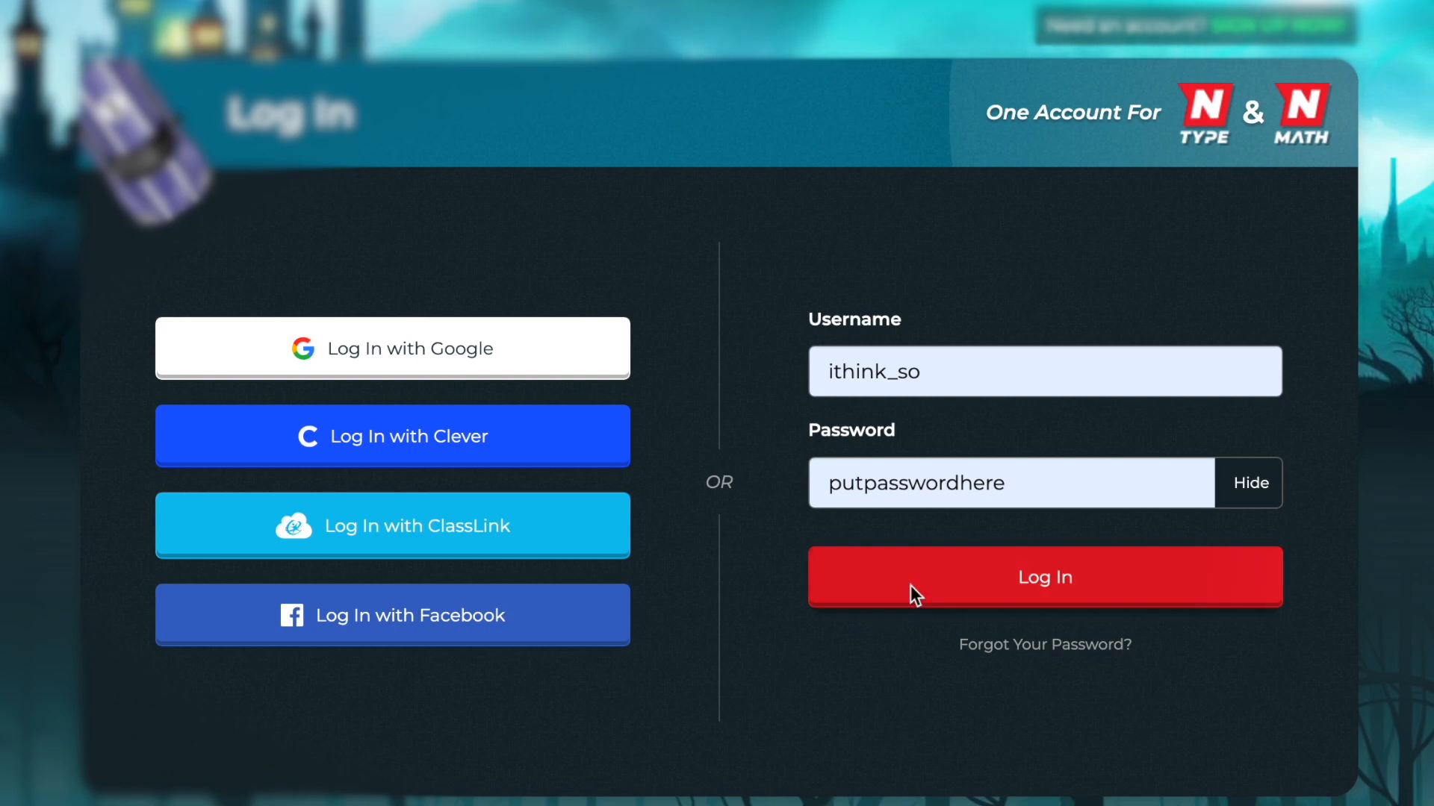
left_click(1043, 577)
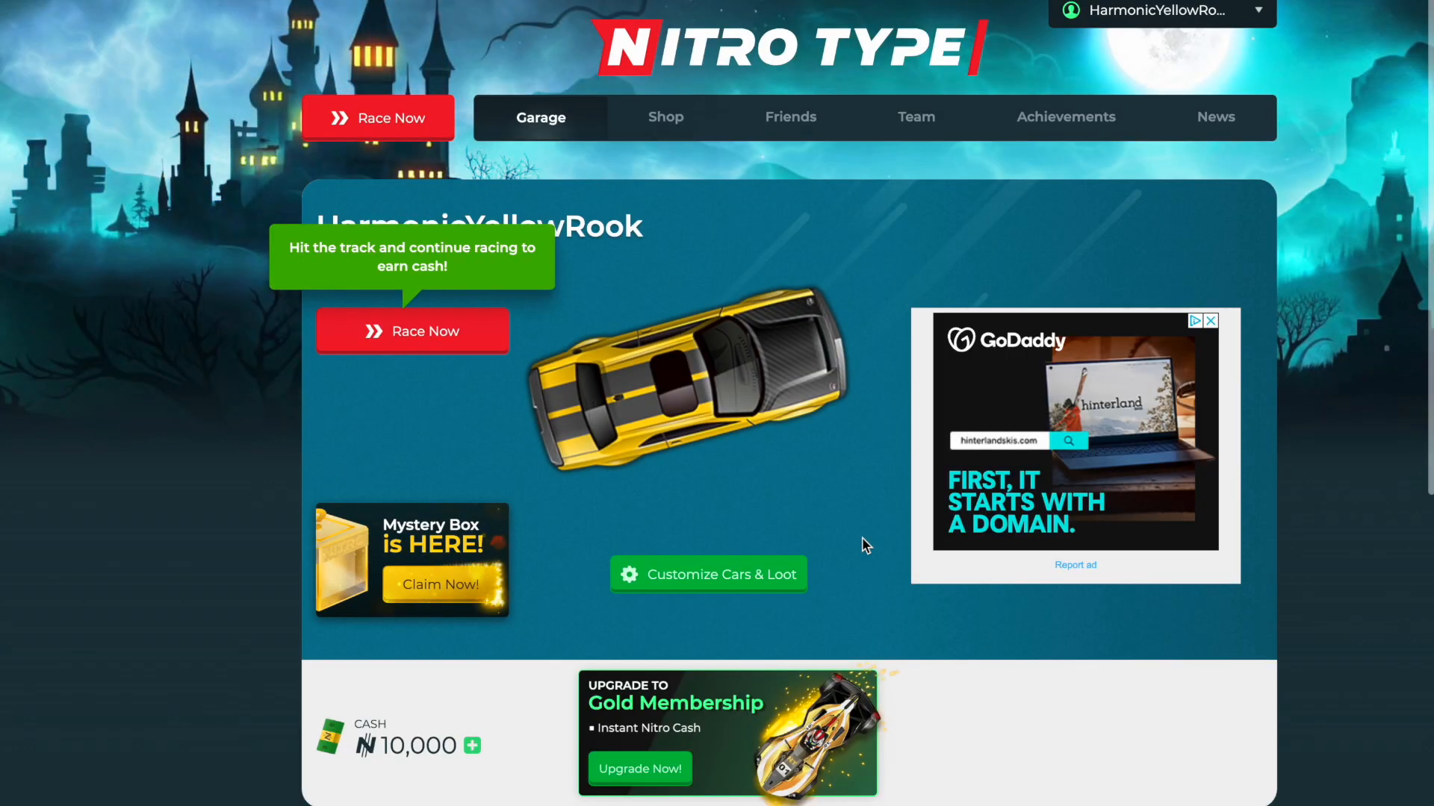